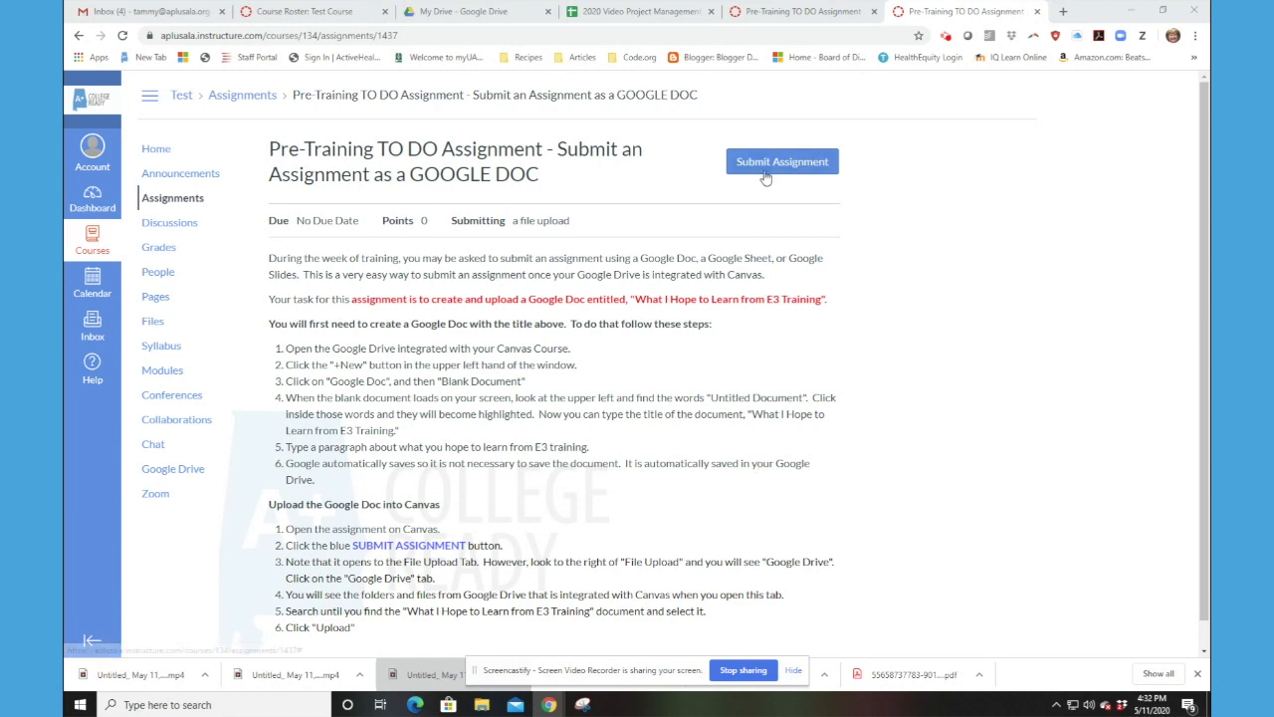
mouse_move(593, 112)
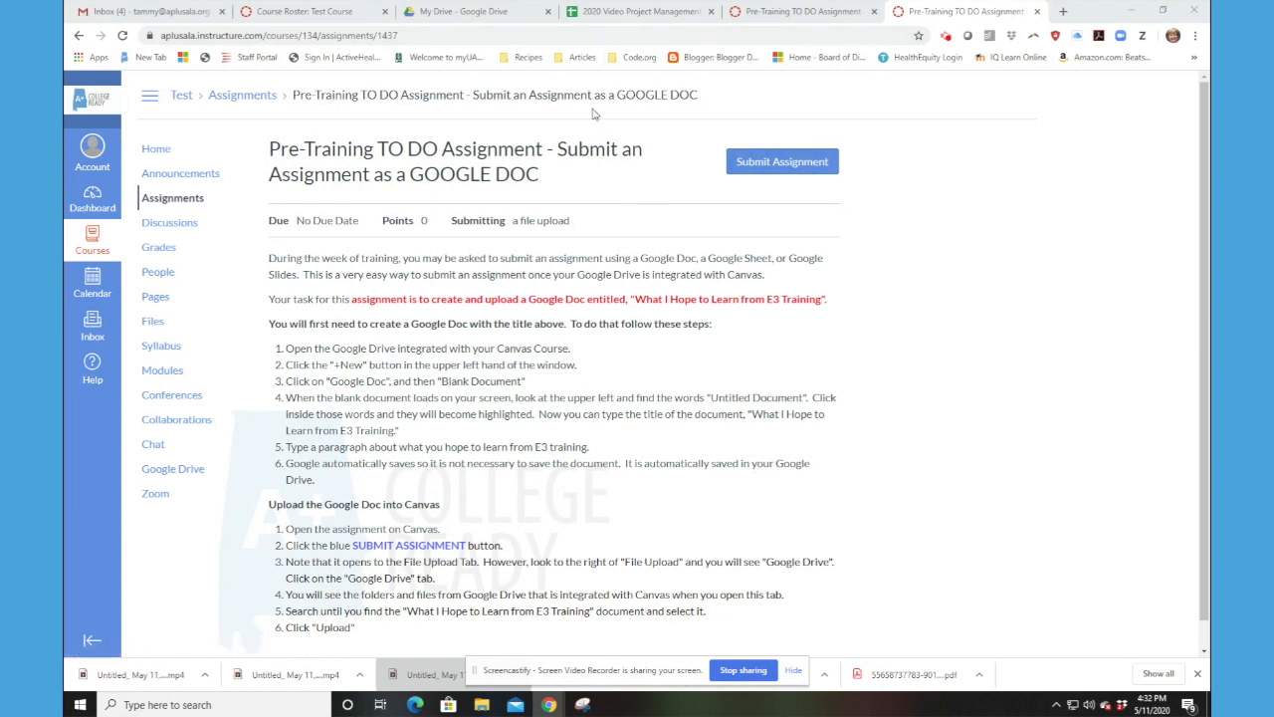
mouse_move(1067, 24)
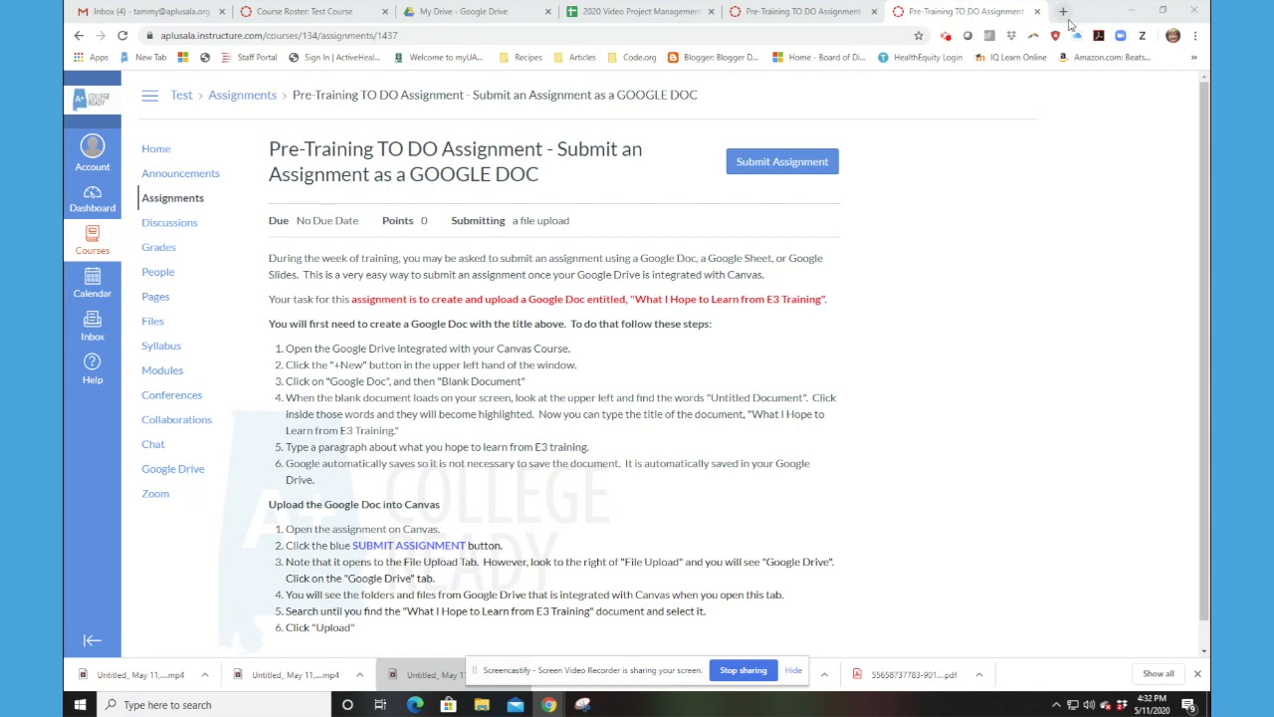
Reach Google Drive's My Drive in a new Chrome tab by entering 'drive' in the address bar
click(1072, 12)
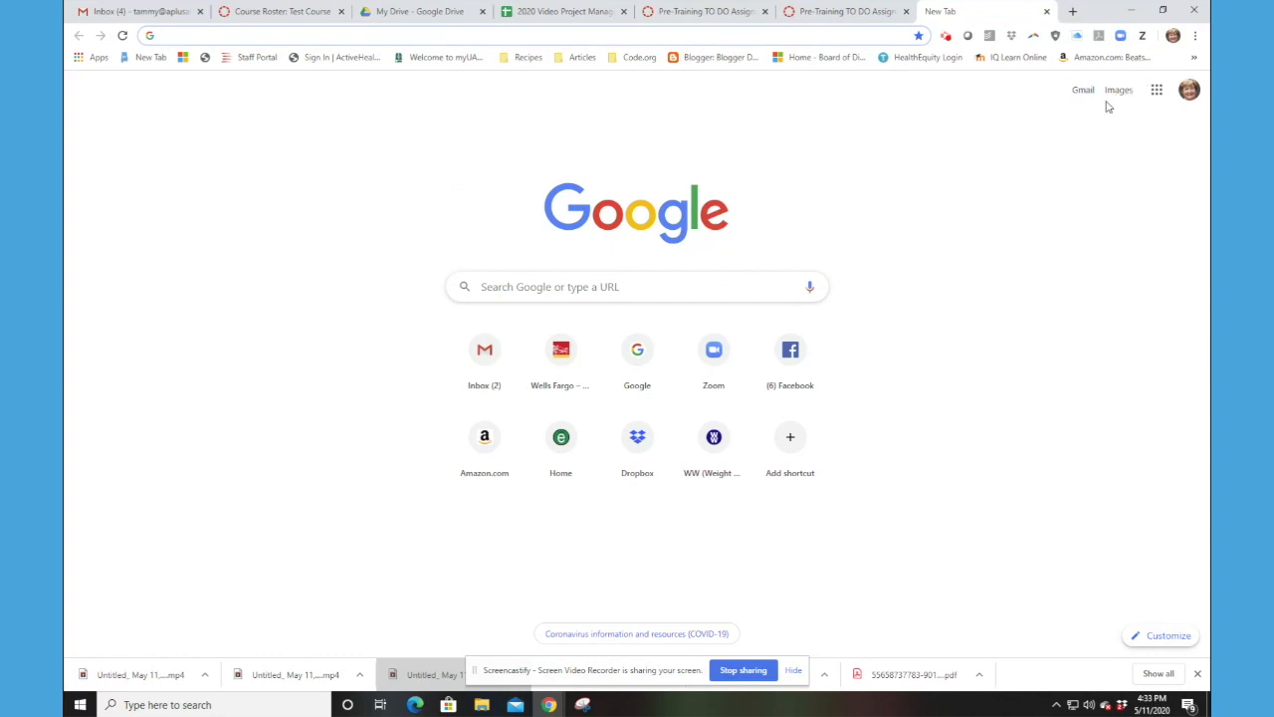
click(1155, 90)
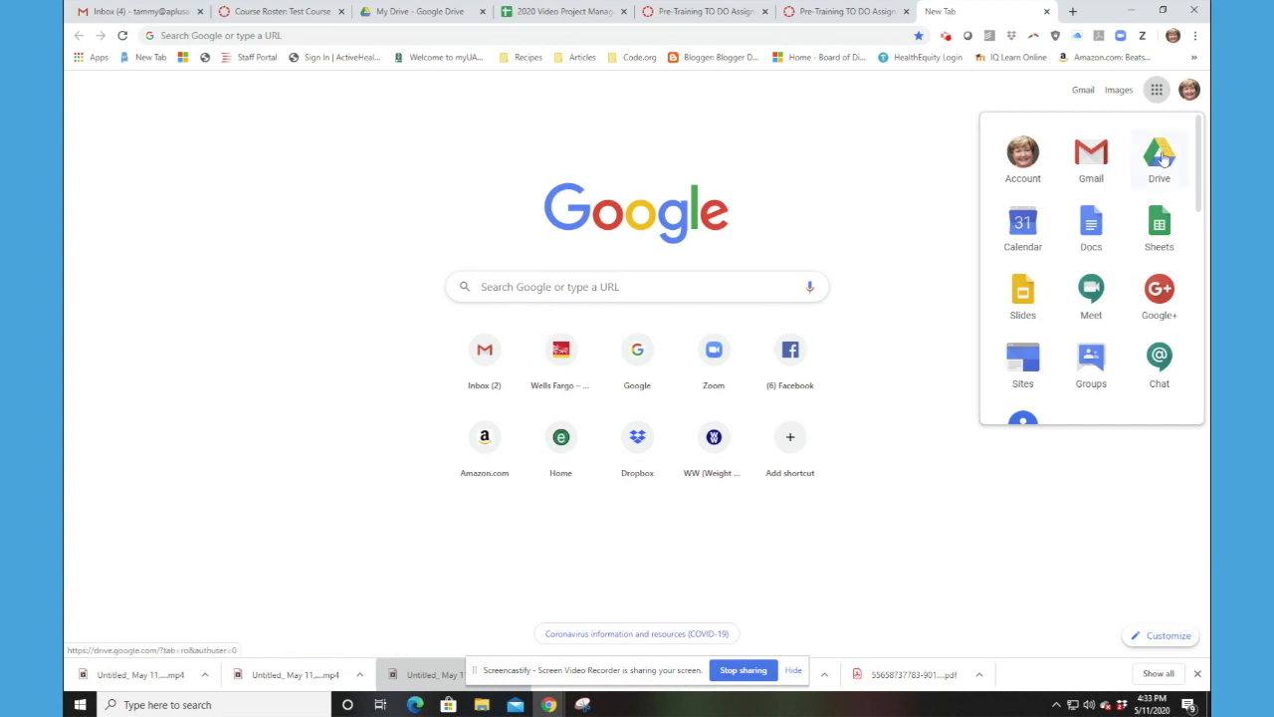
mouse_move(1162, 155)
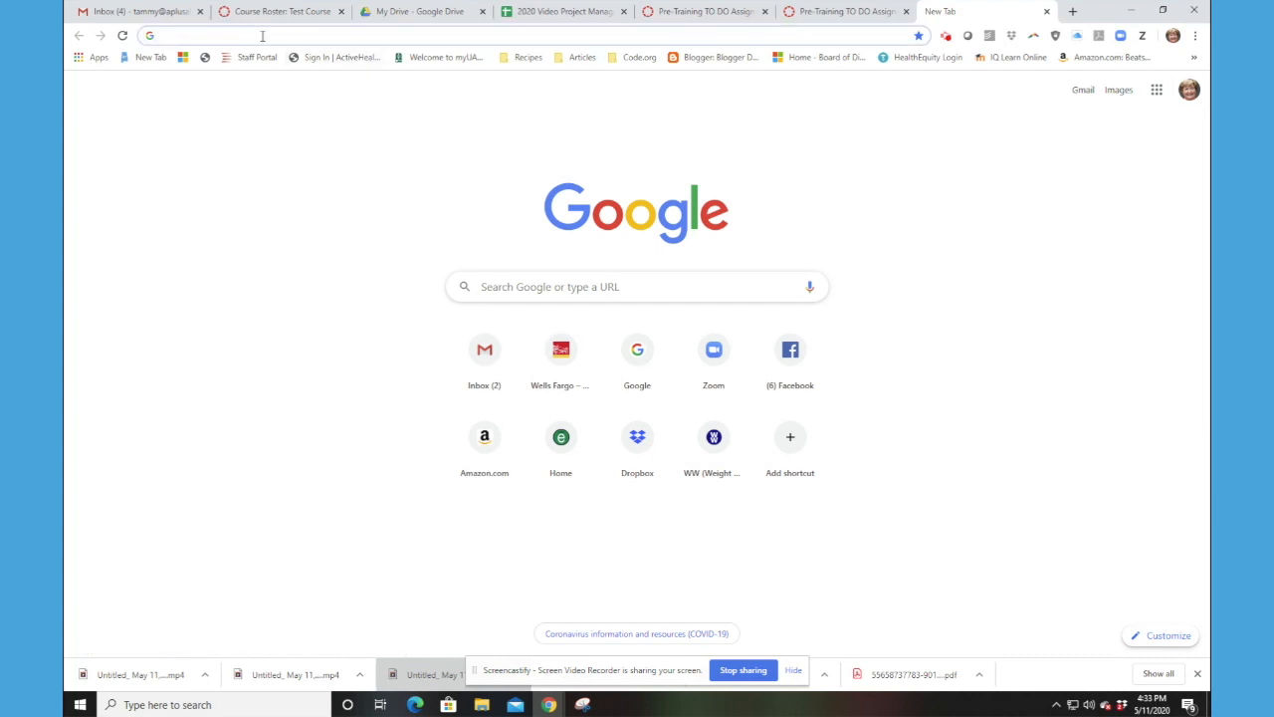
text(drive.google.com/drive/u/0/my-drive)
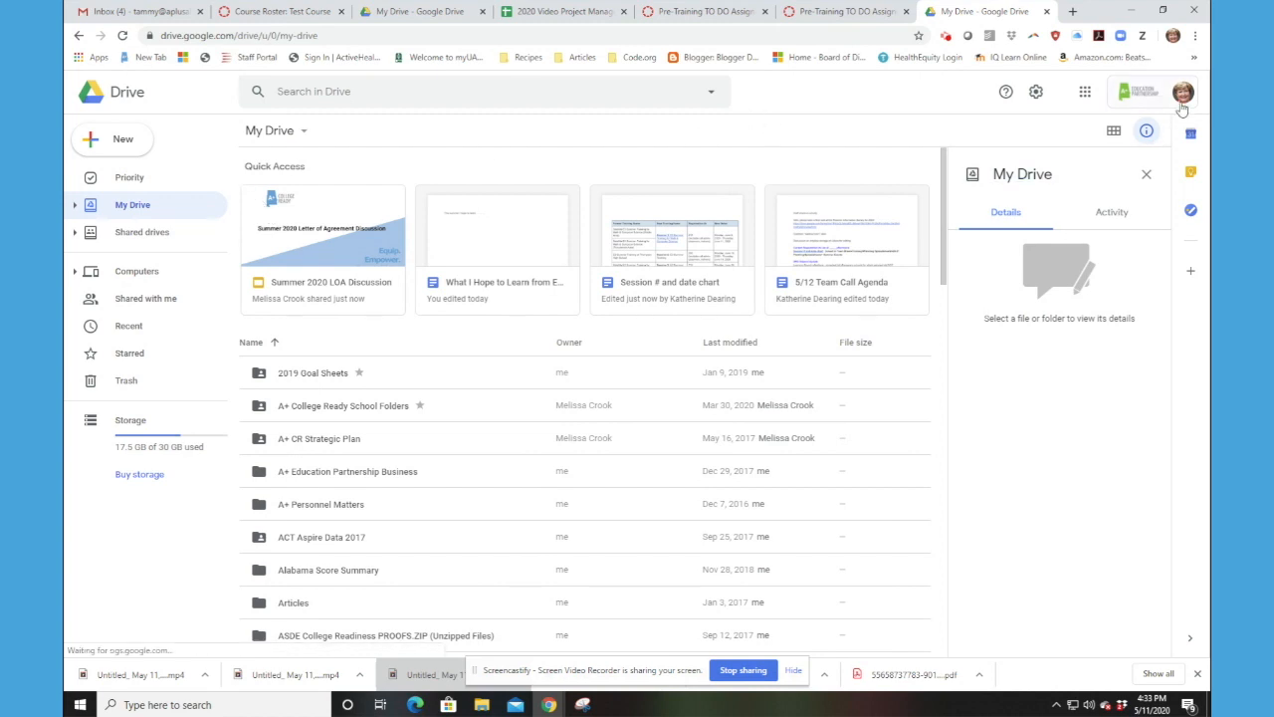
Switch Drive to the other signed-in Google account from the profile avatar
click(1183, 91)
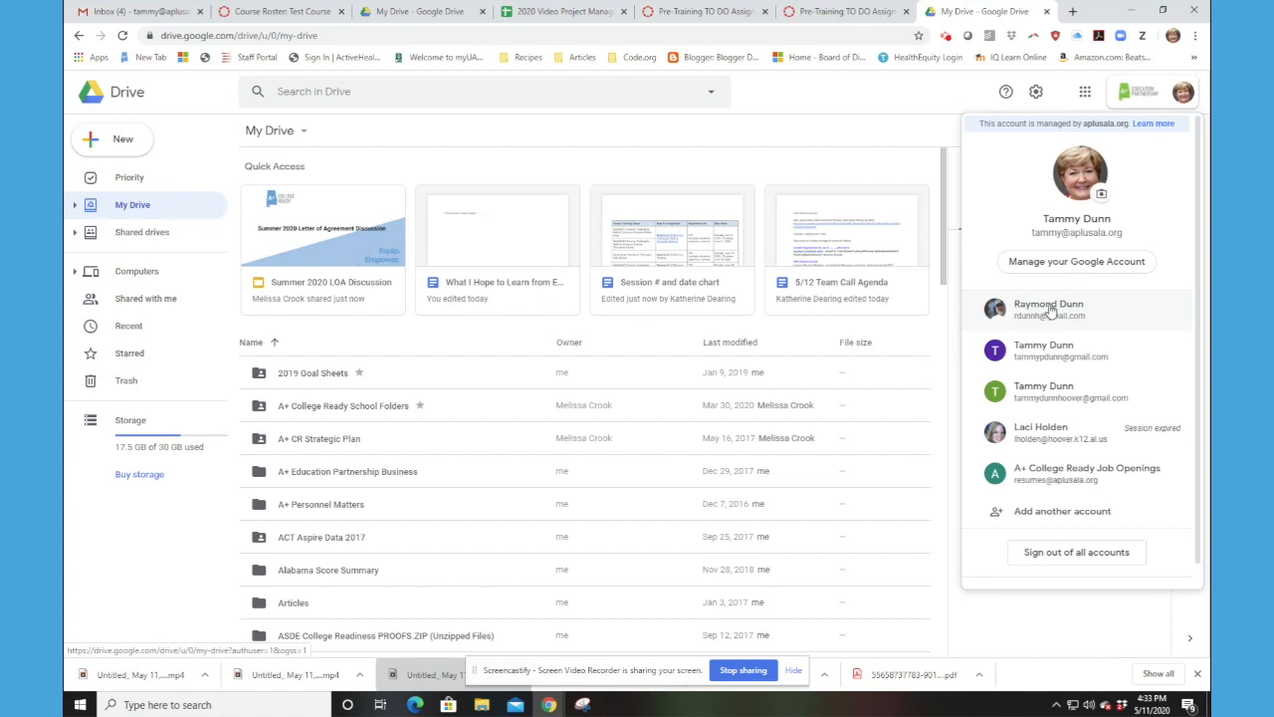
click(1047, 311)
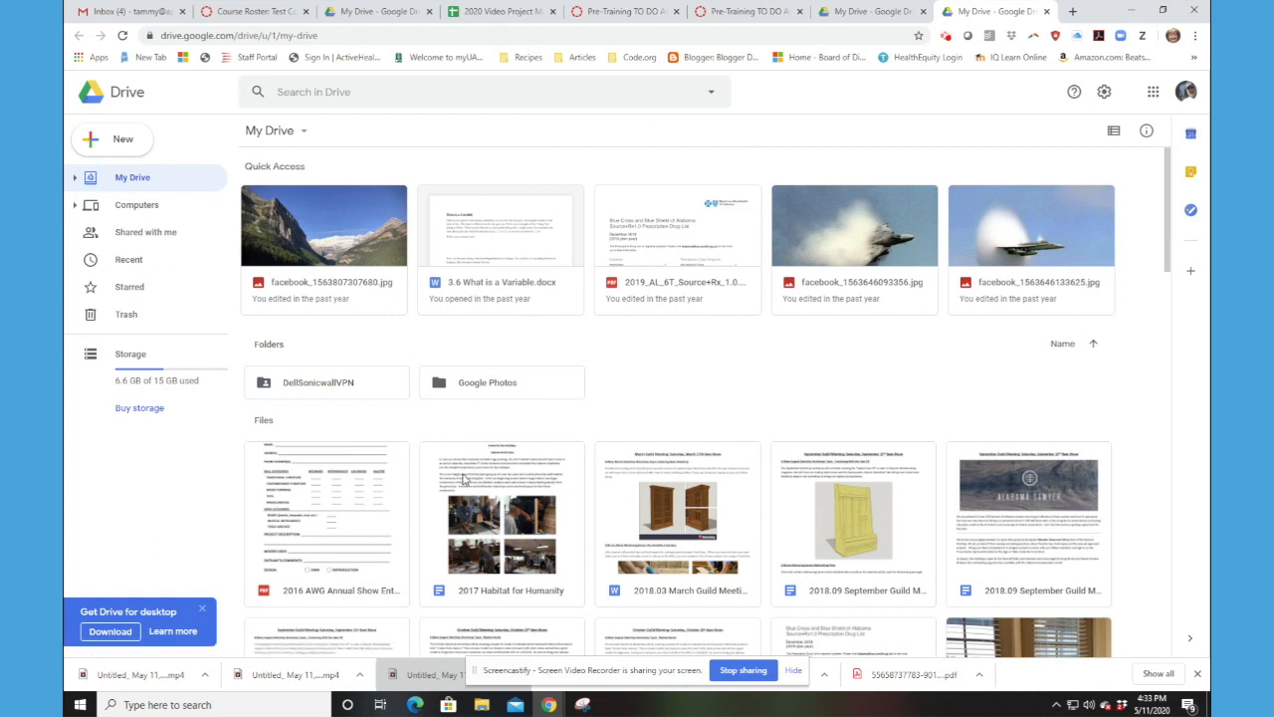
mouse_move(669, 391)
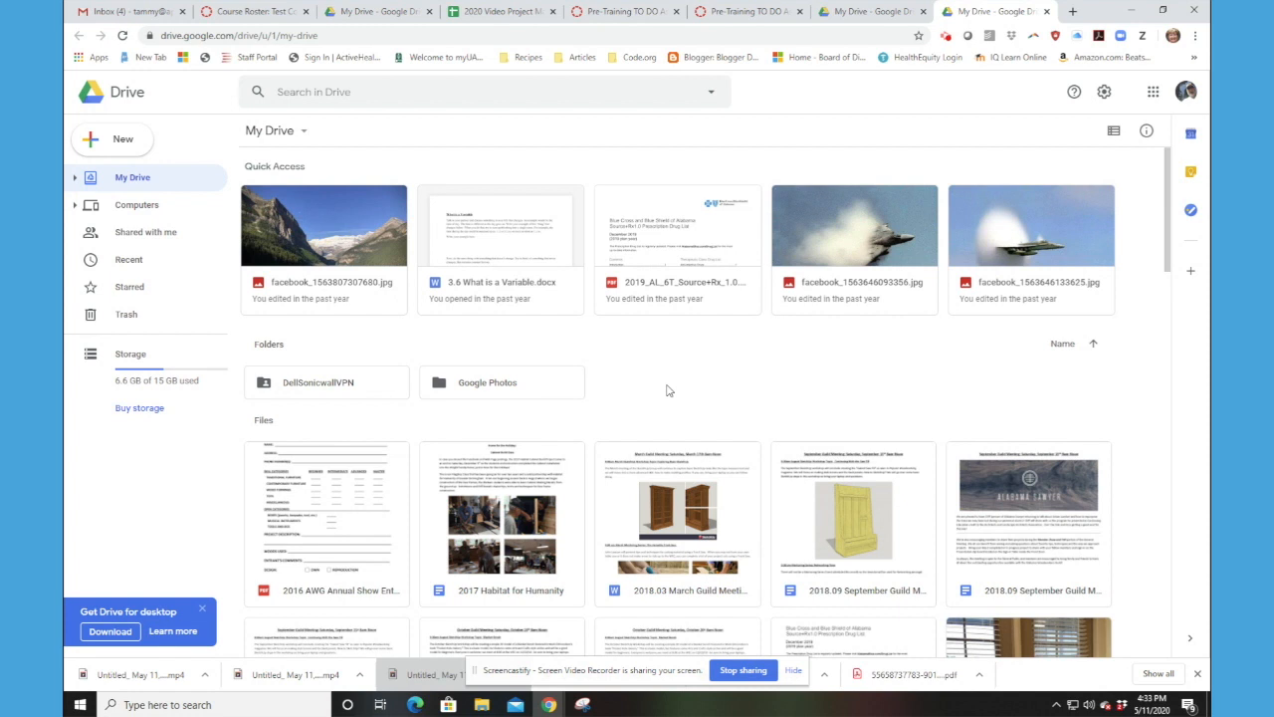
mouse_move(491, 319)
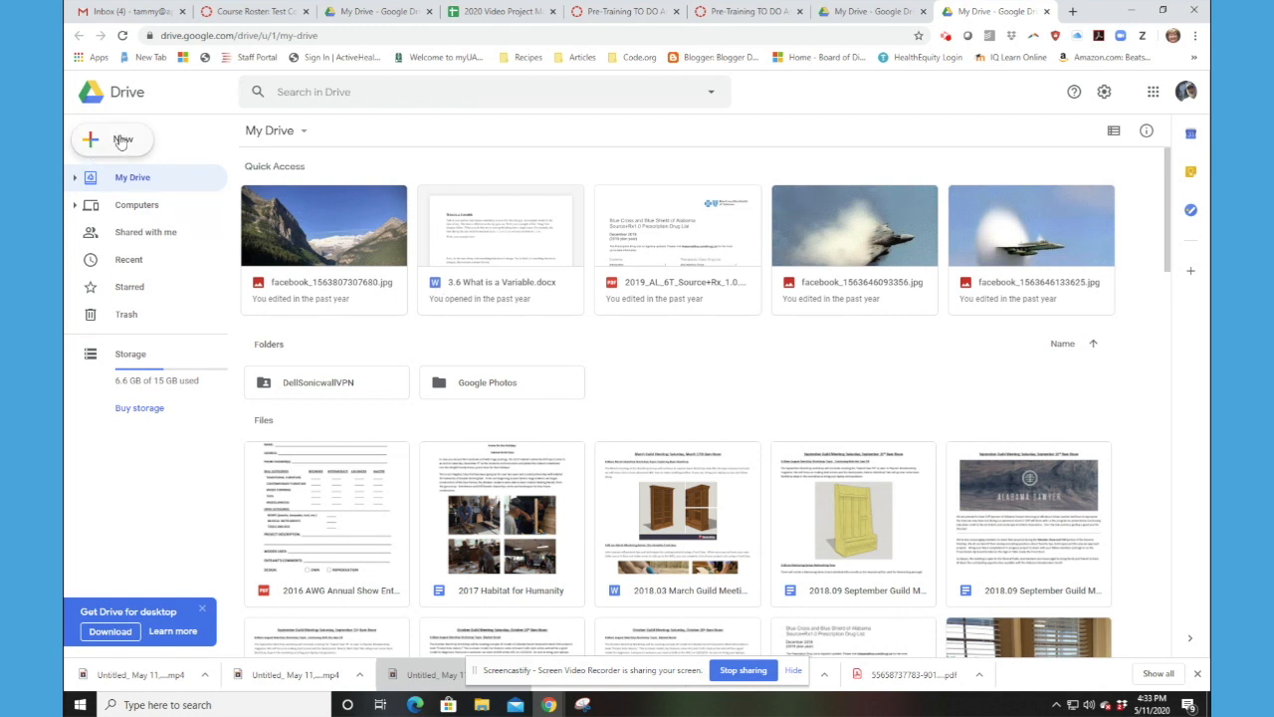
Create a new blank Google Doc from Drive's New menu
click(111, 140)
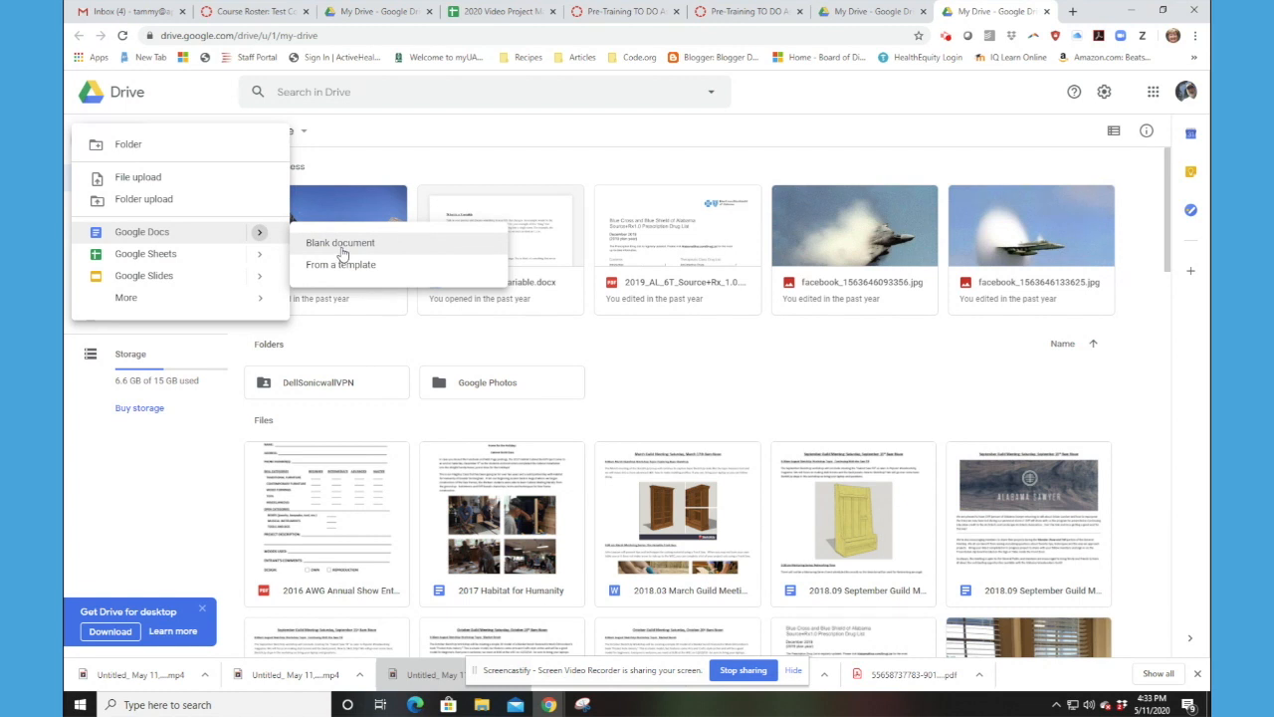
click(339, 243)
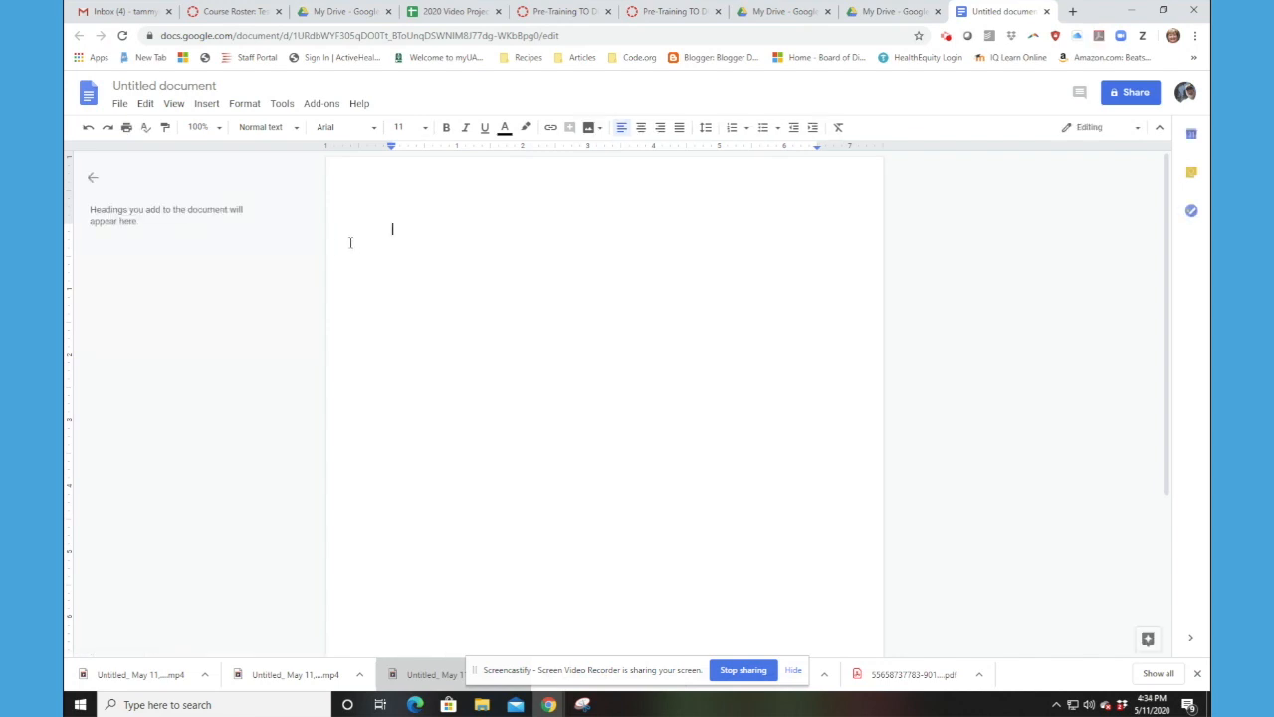
Rename the untitled document to 'What I Hope to Learn from E3 Training'
click(163, 83)
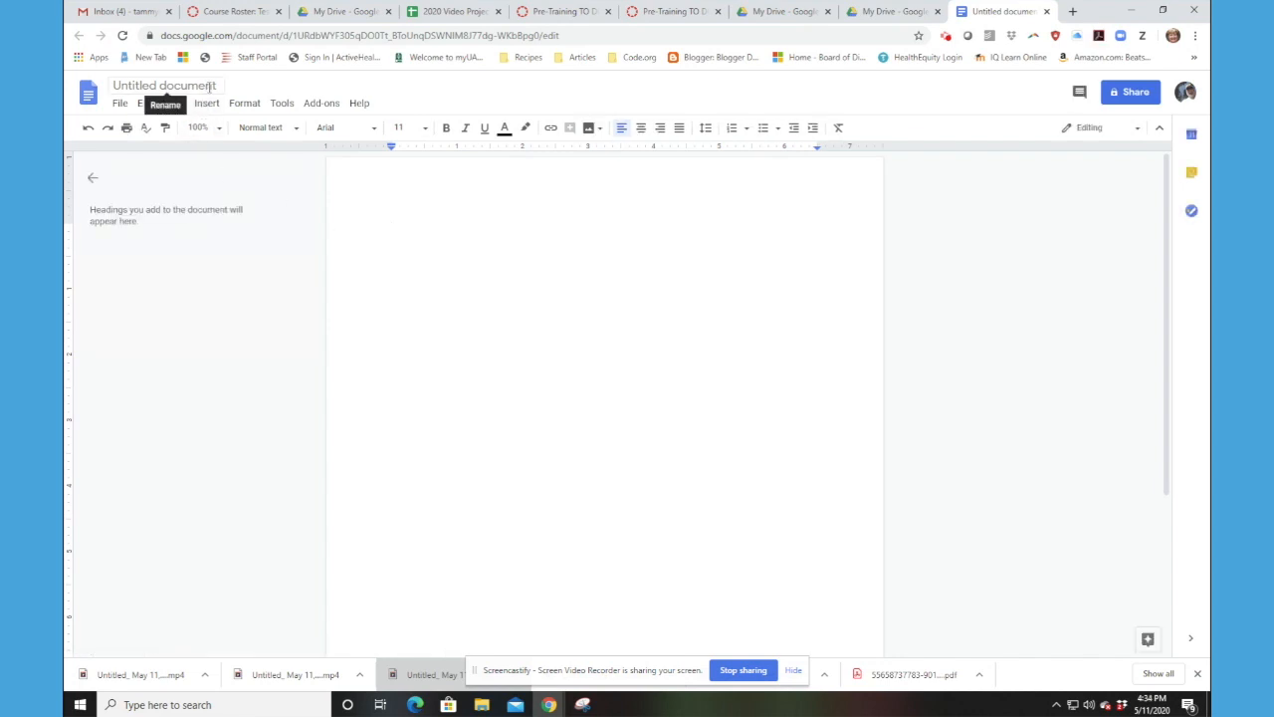
click(166, 83)
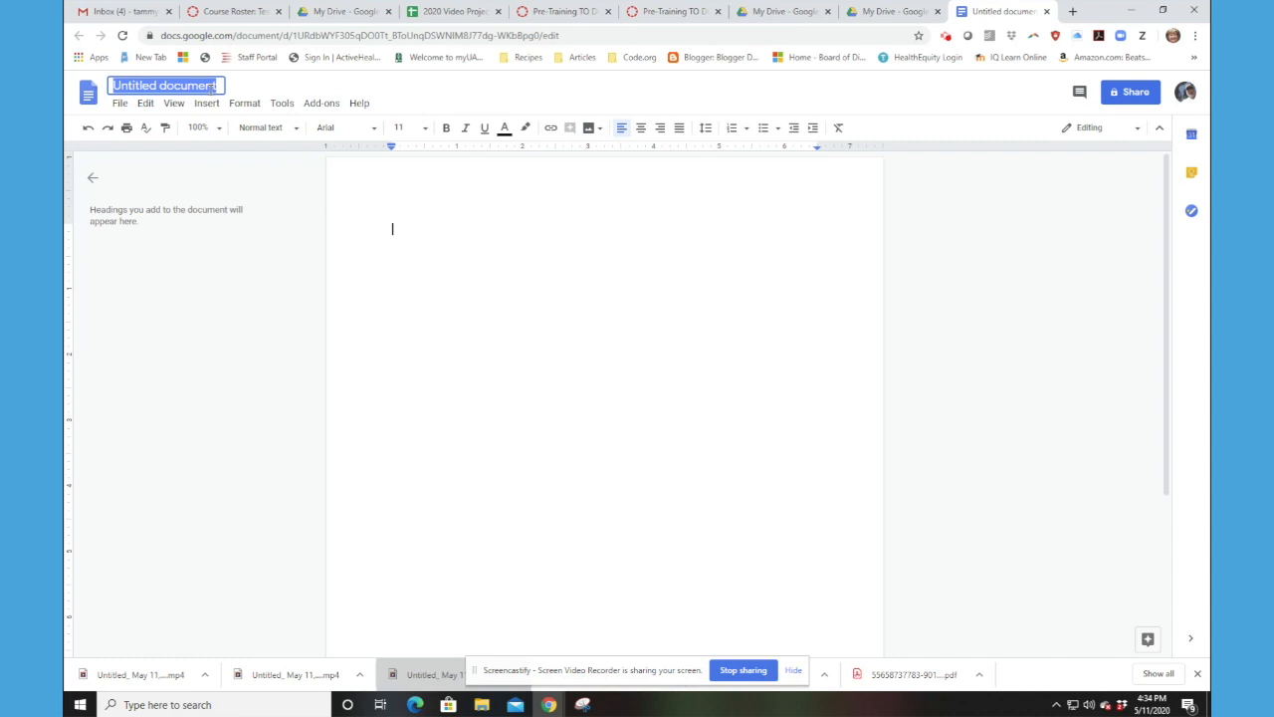
text(What I Hope to Learn from E)
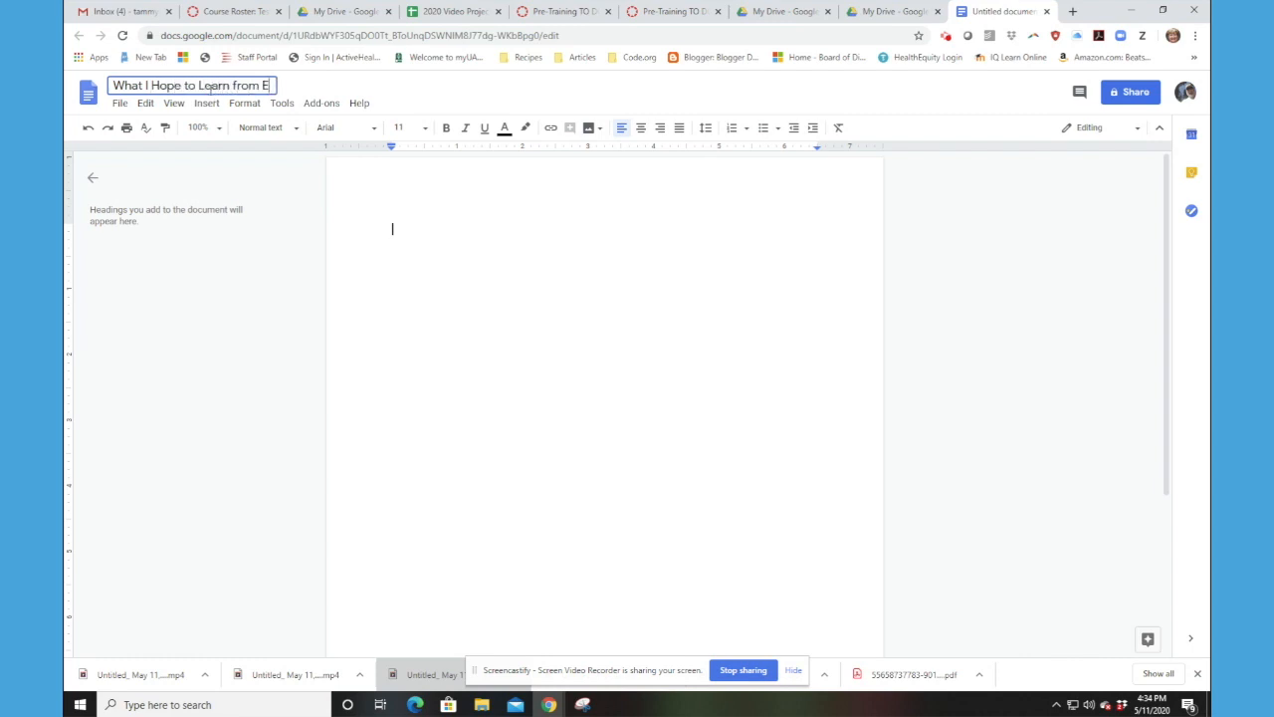
text(3 Training)
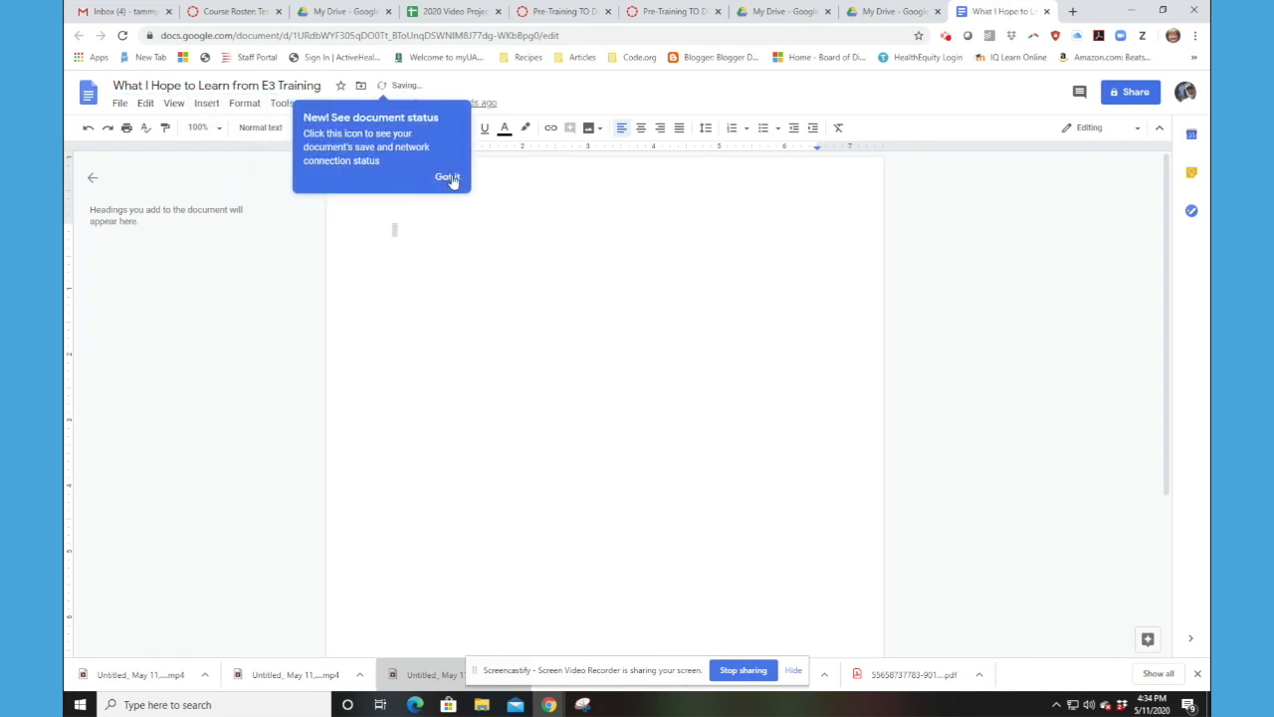
Dismiss the status tip and write a short line in the body about what I hope to learn
click(446, 177)
text(I hope to learn. )
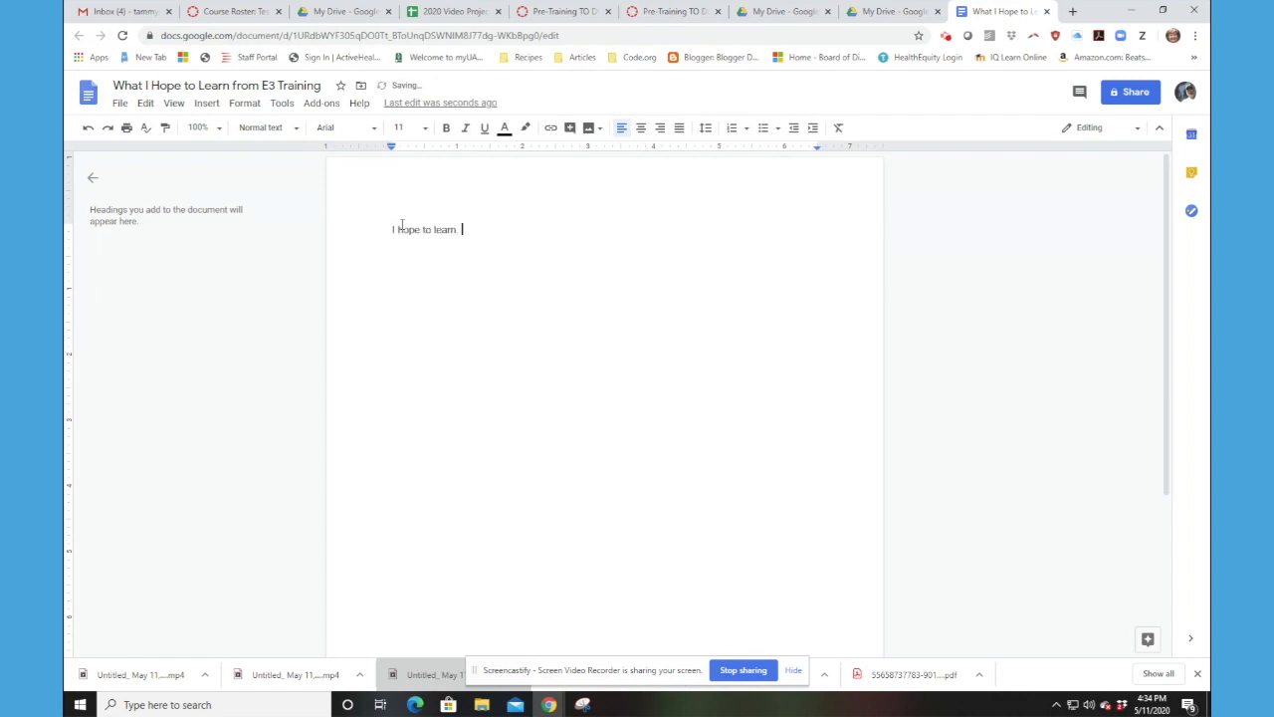
text(.....)
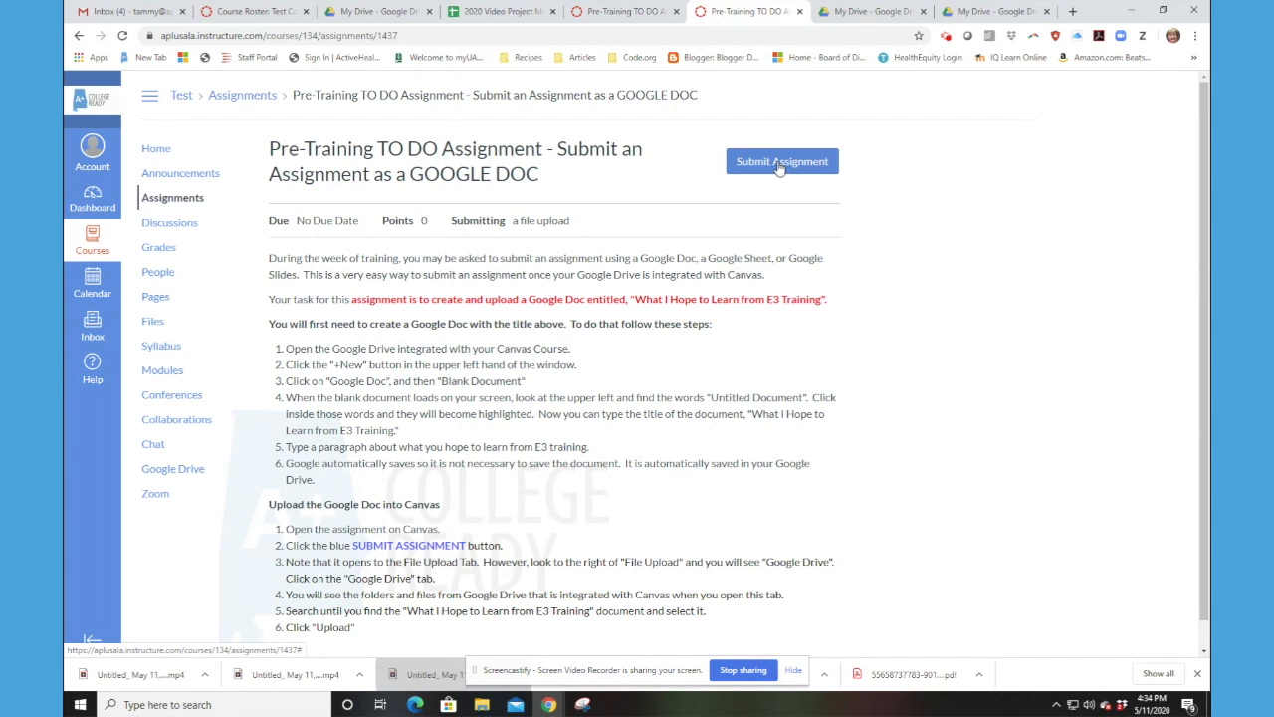
Start the assignment submission via Submit Assignment on the Canvas page
click(781, 159)
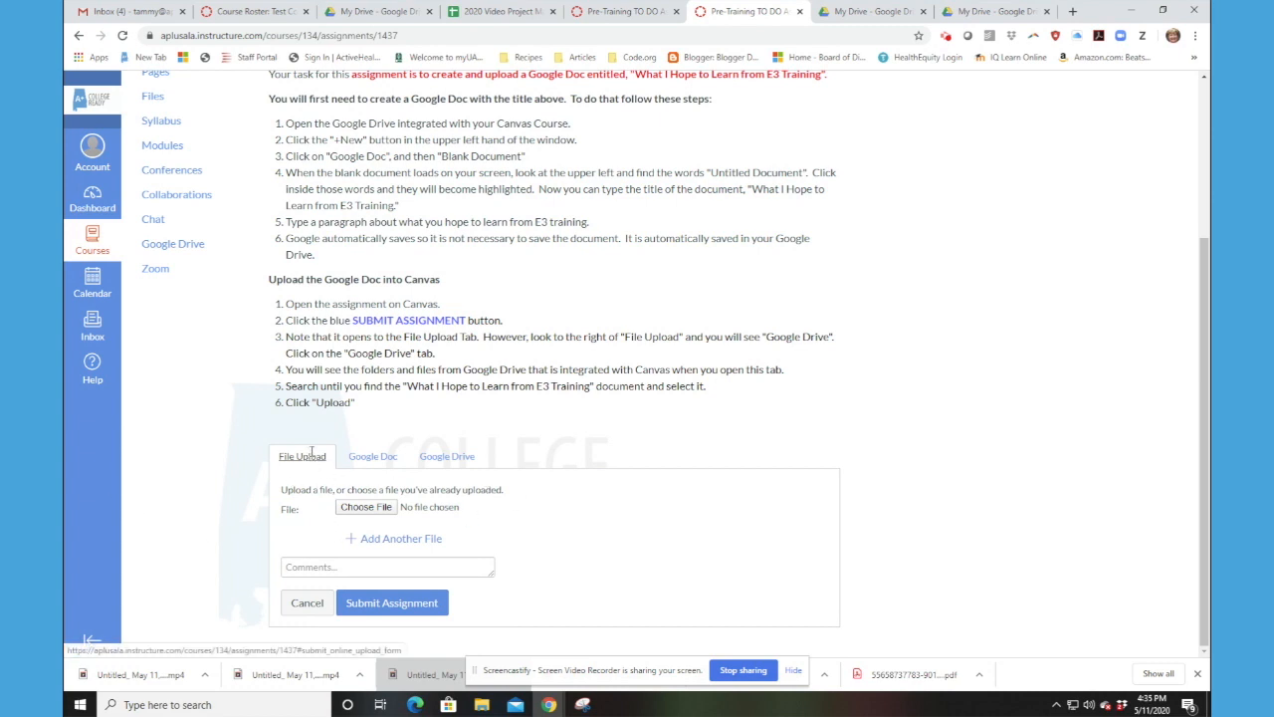
mouse_move(366, 508)
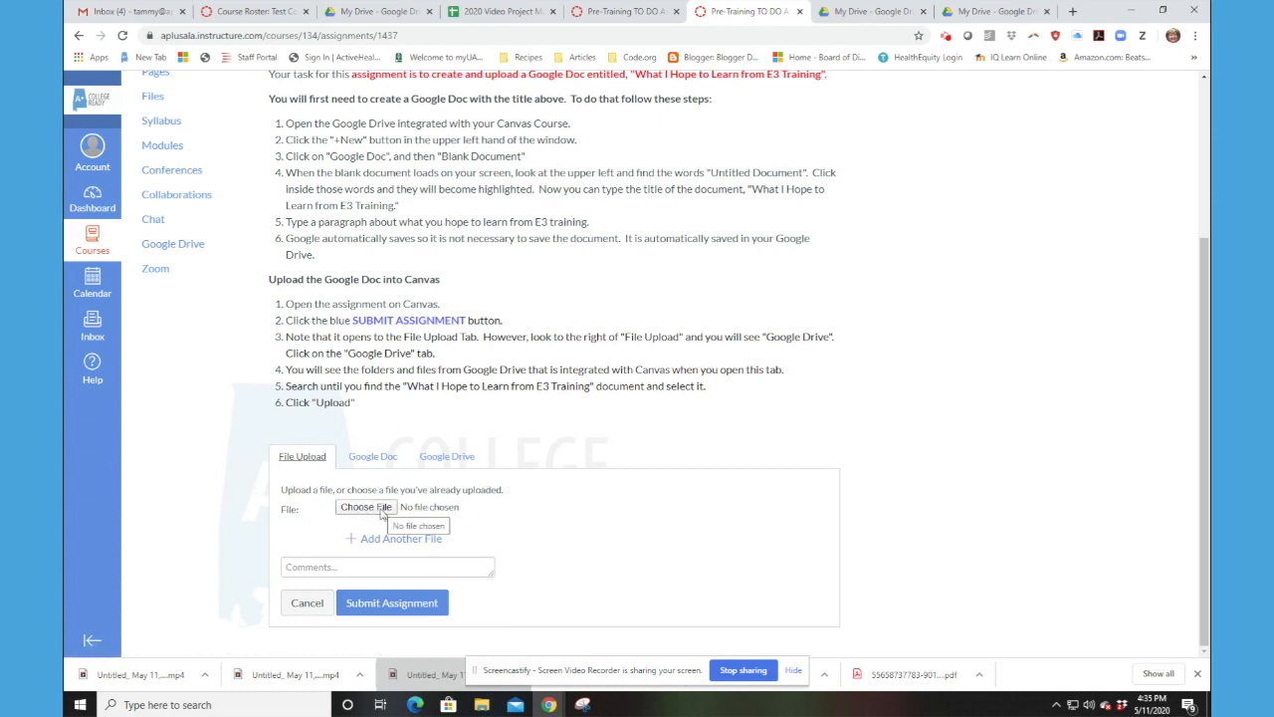
mouse_move(382, 474)
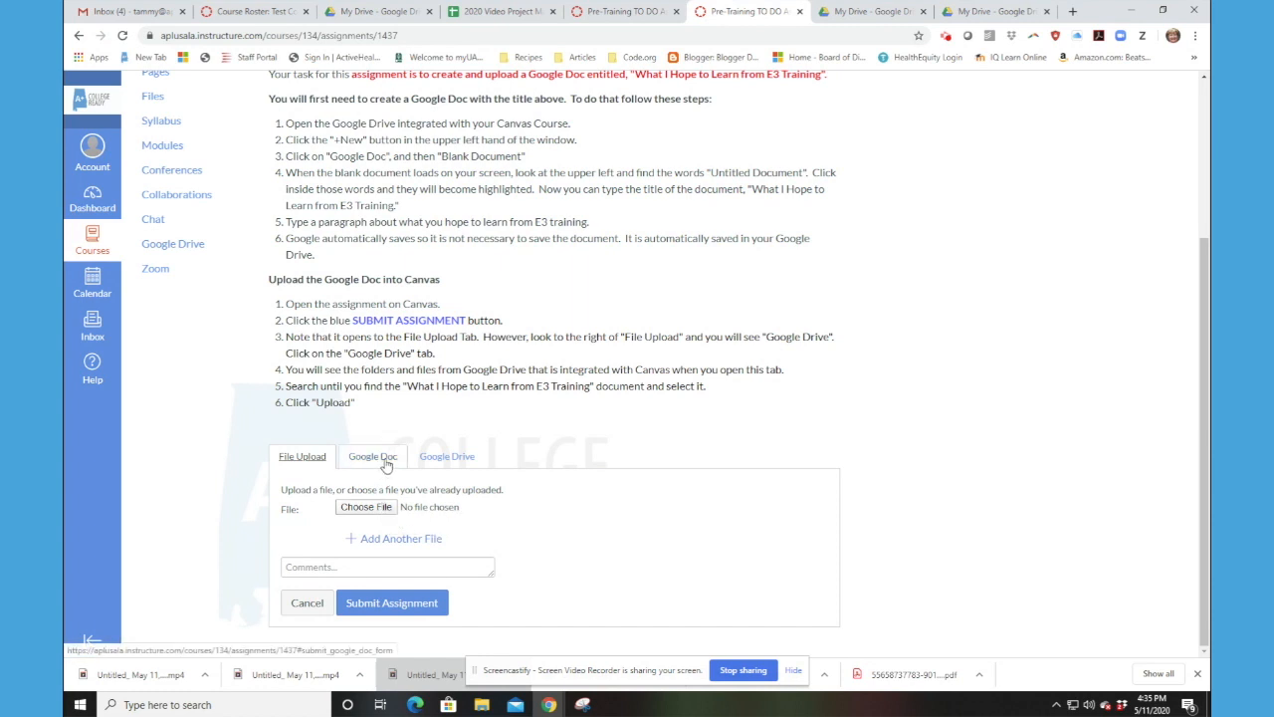
mouse_move(409, 462)
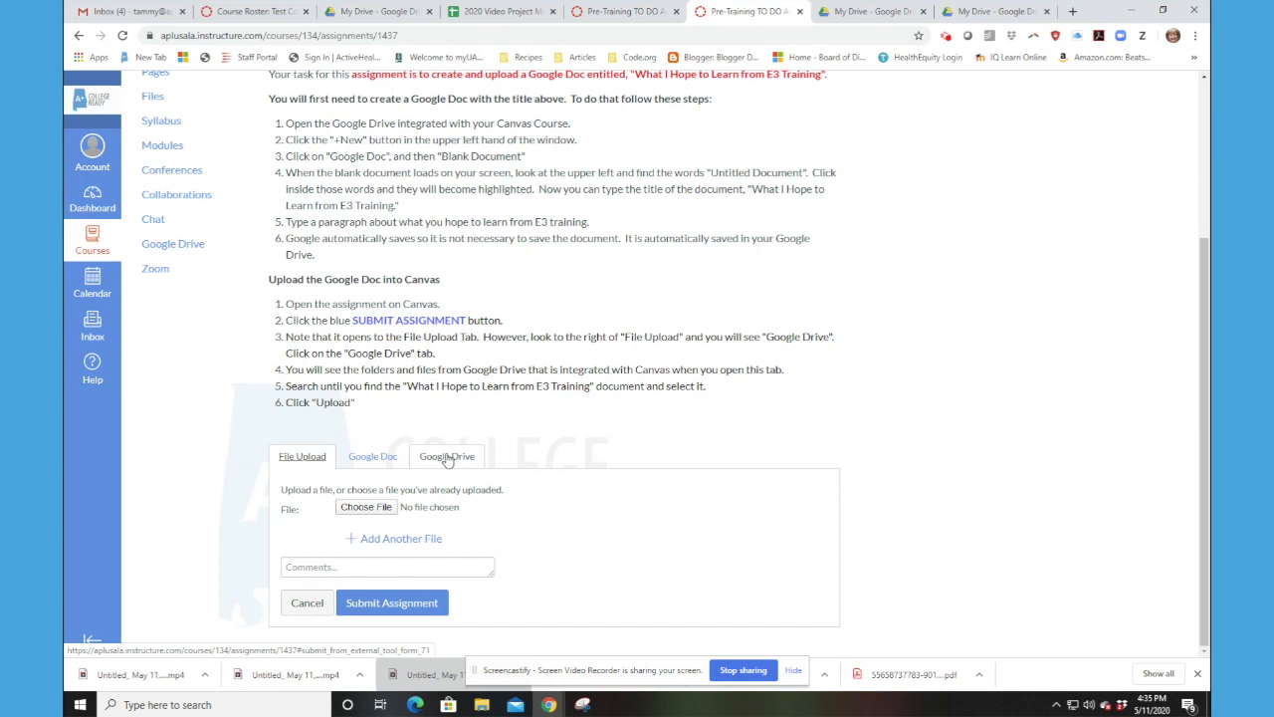
Choose the Google Drive submission option and search its files for 'W'
click(446, 455)
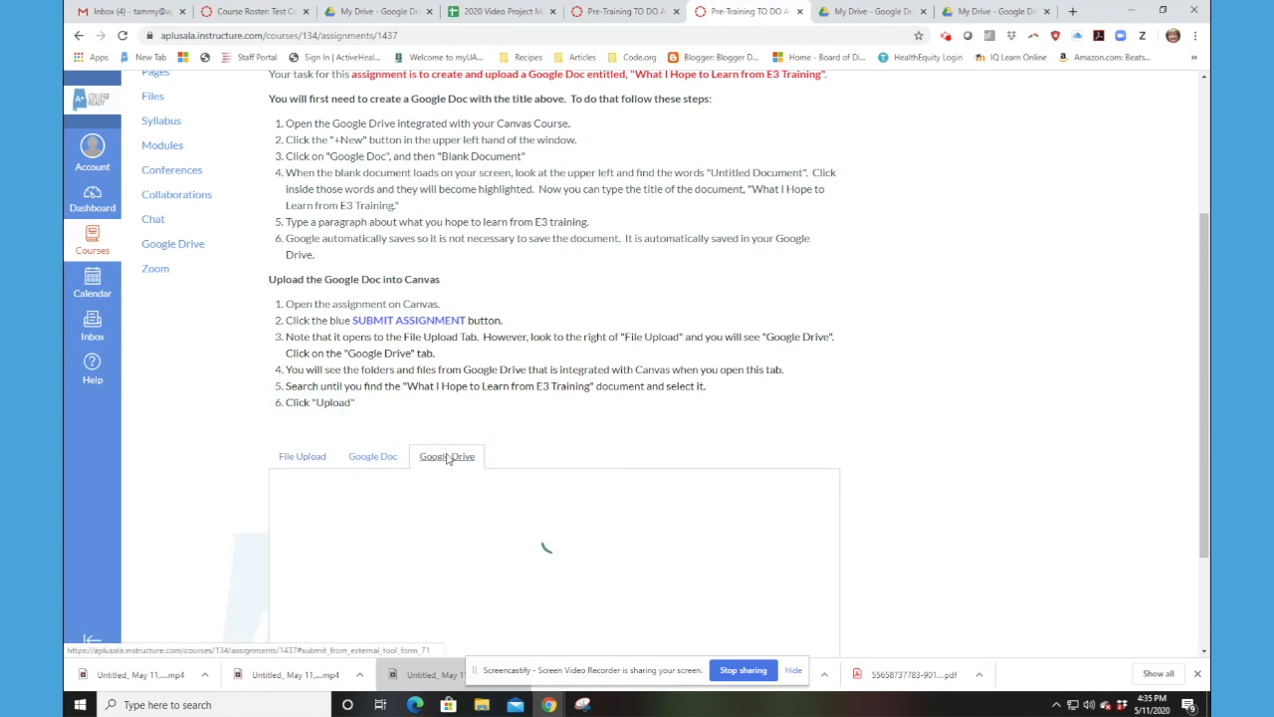
click(446, 456)
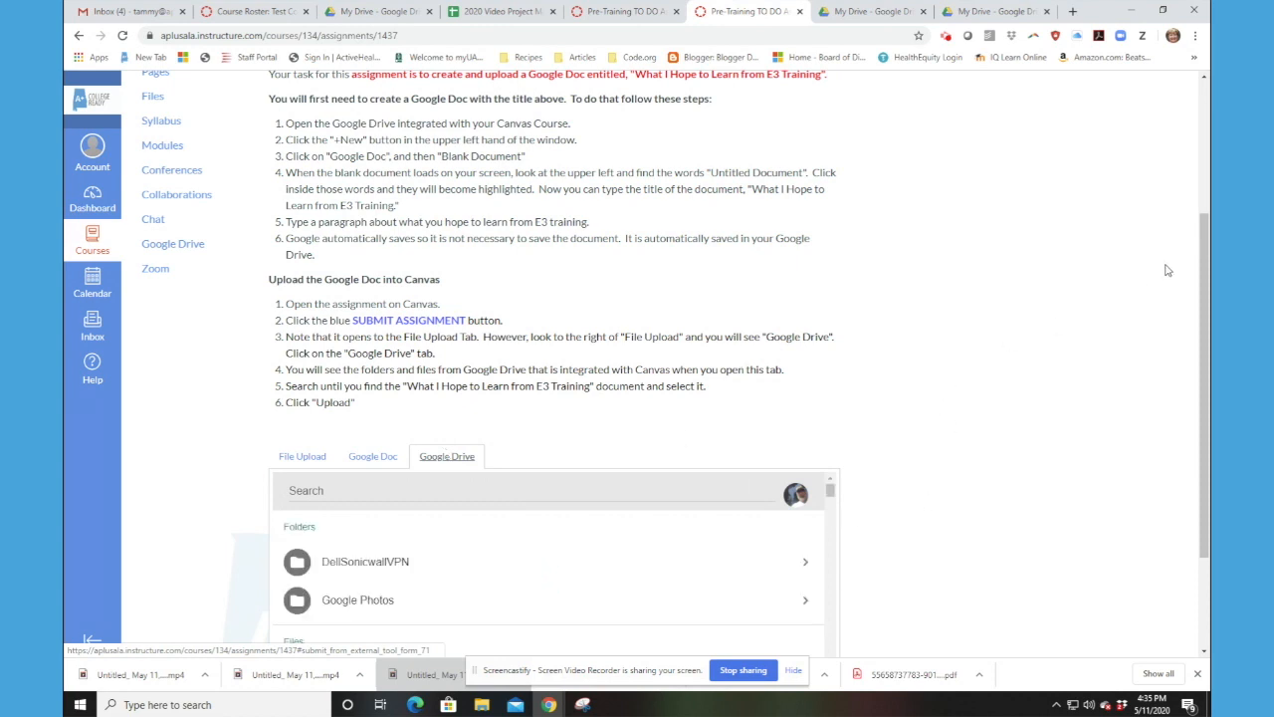
scroll(down, 3)
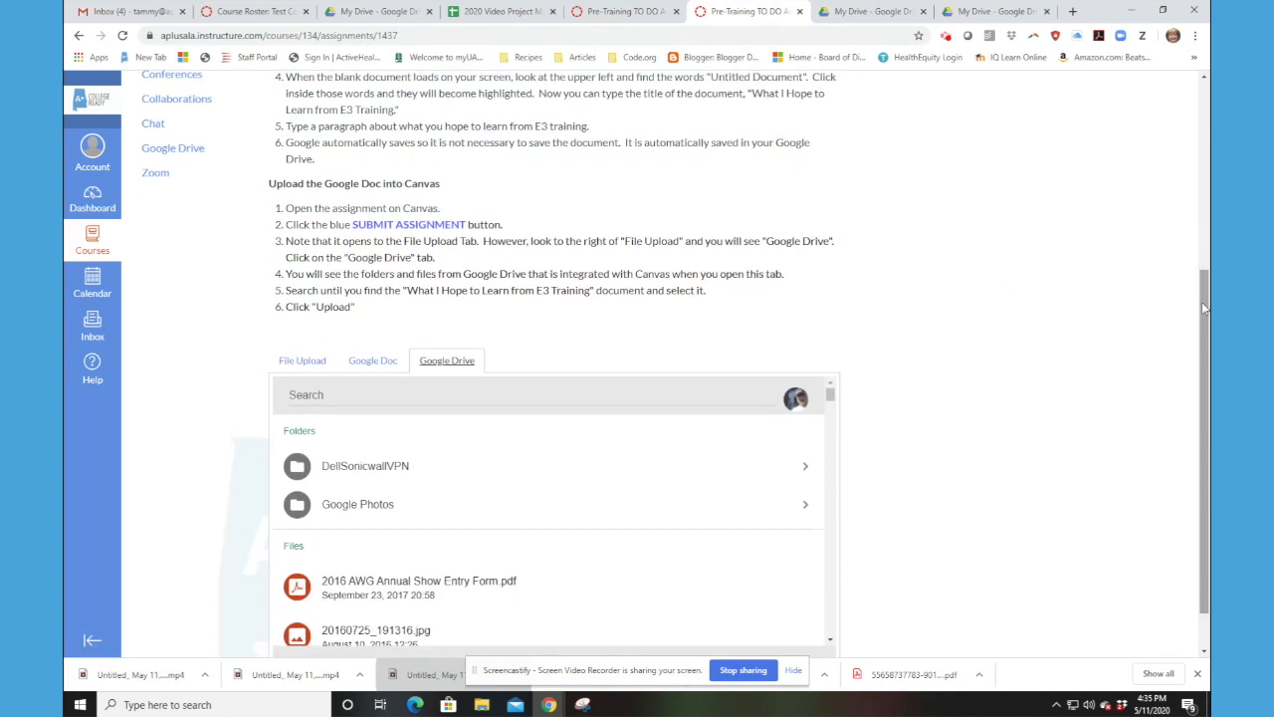
click(528, 394)
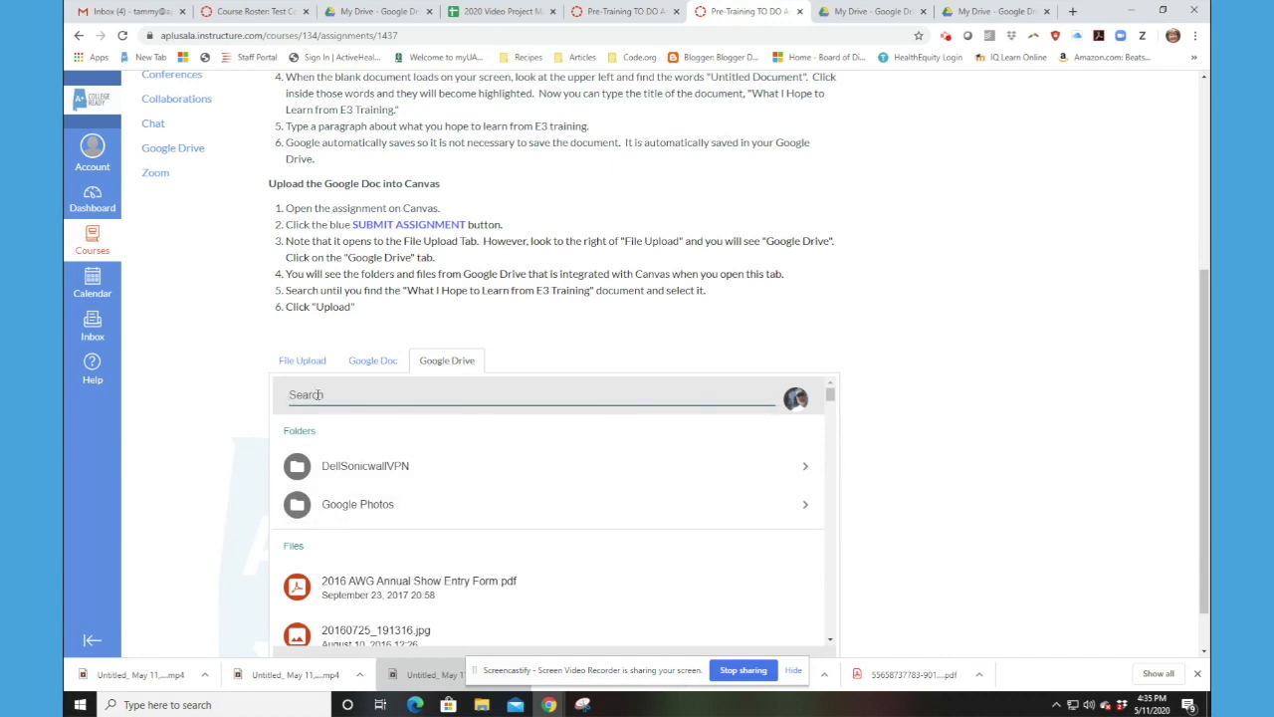
text(What I)
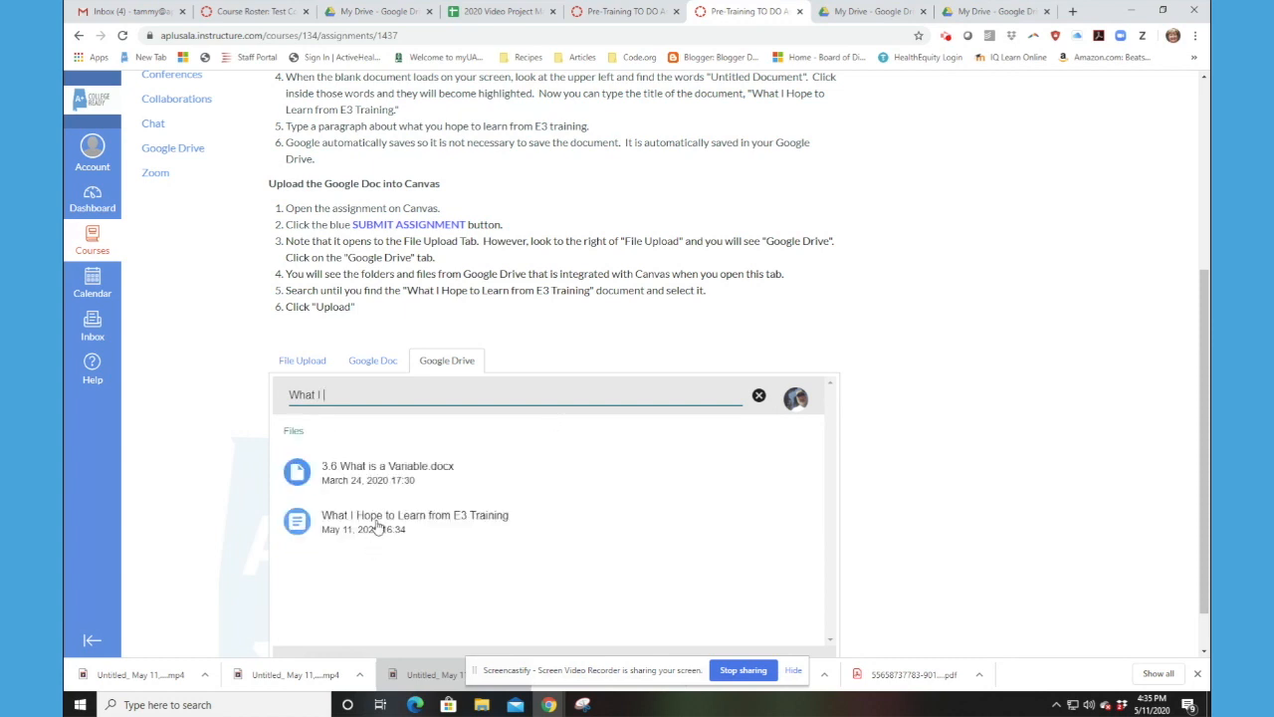
Attach 'What I Hope to Learn from E3 Training' from Drive to the submission
click(414, 522)
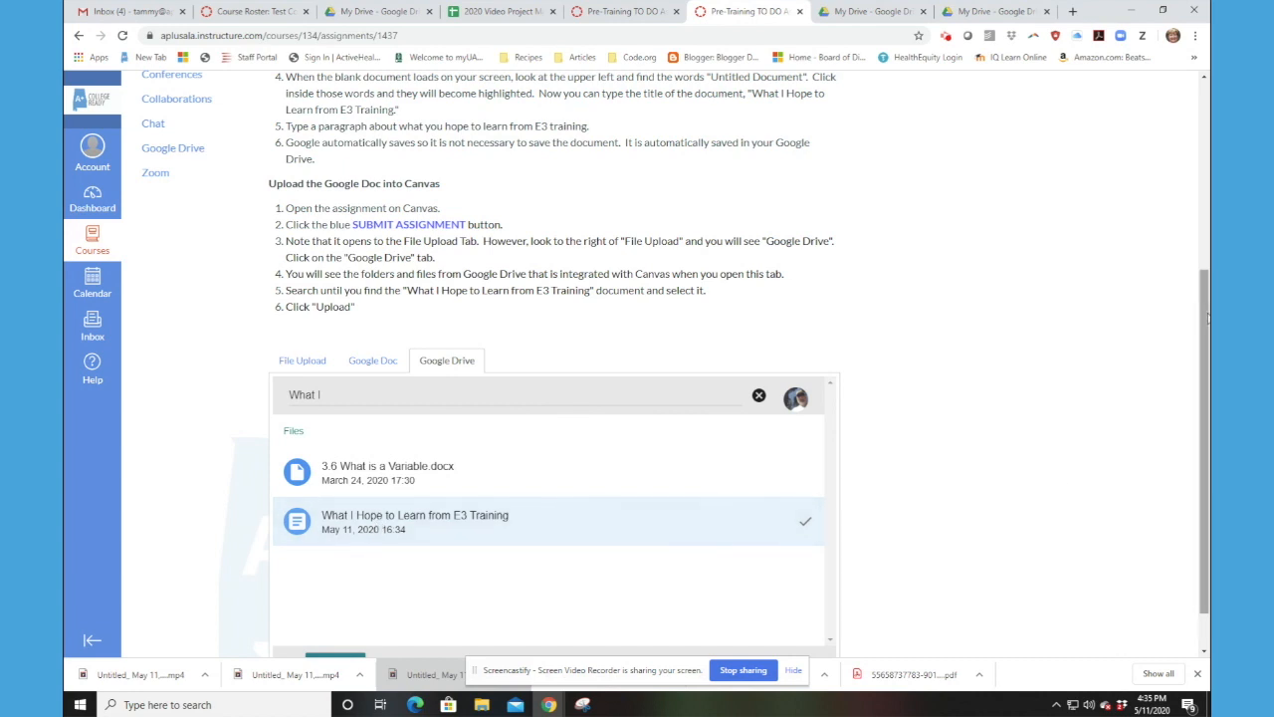
scroll(down, 3)
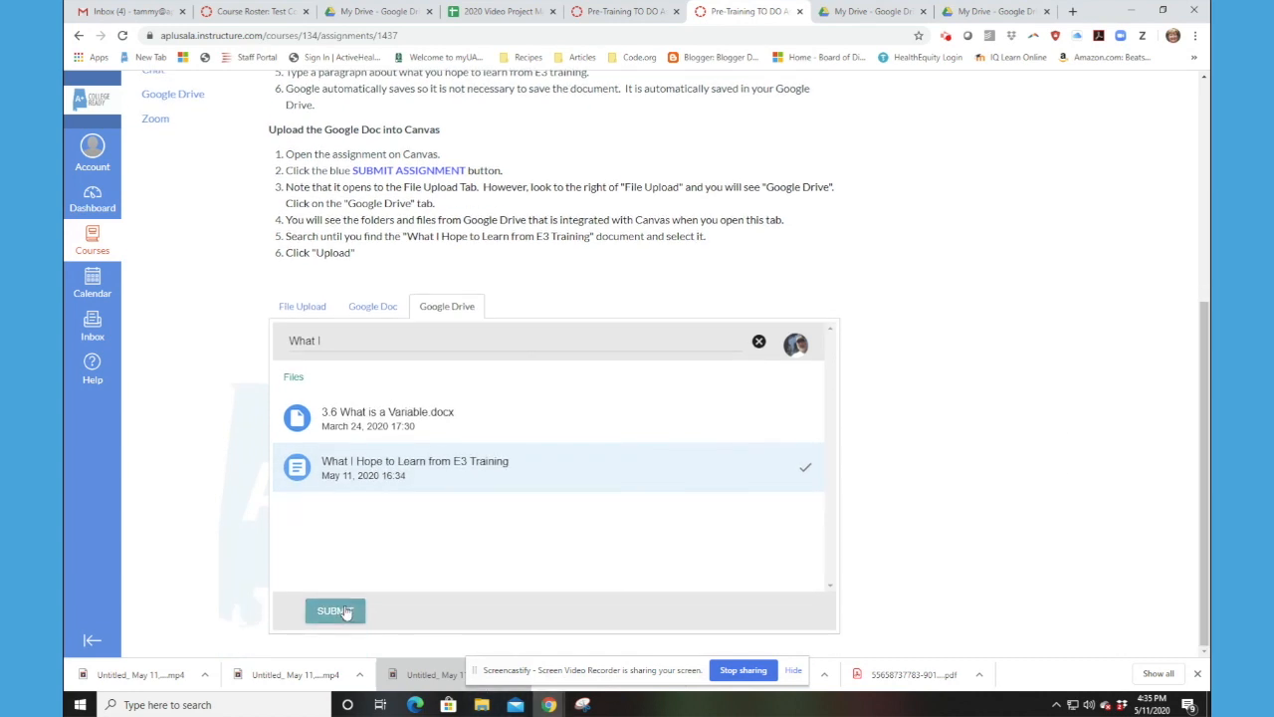
click(334, 609)
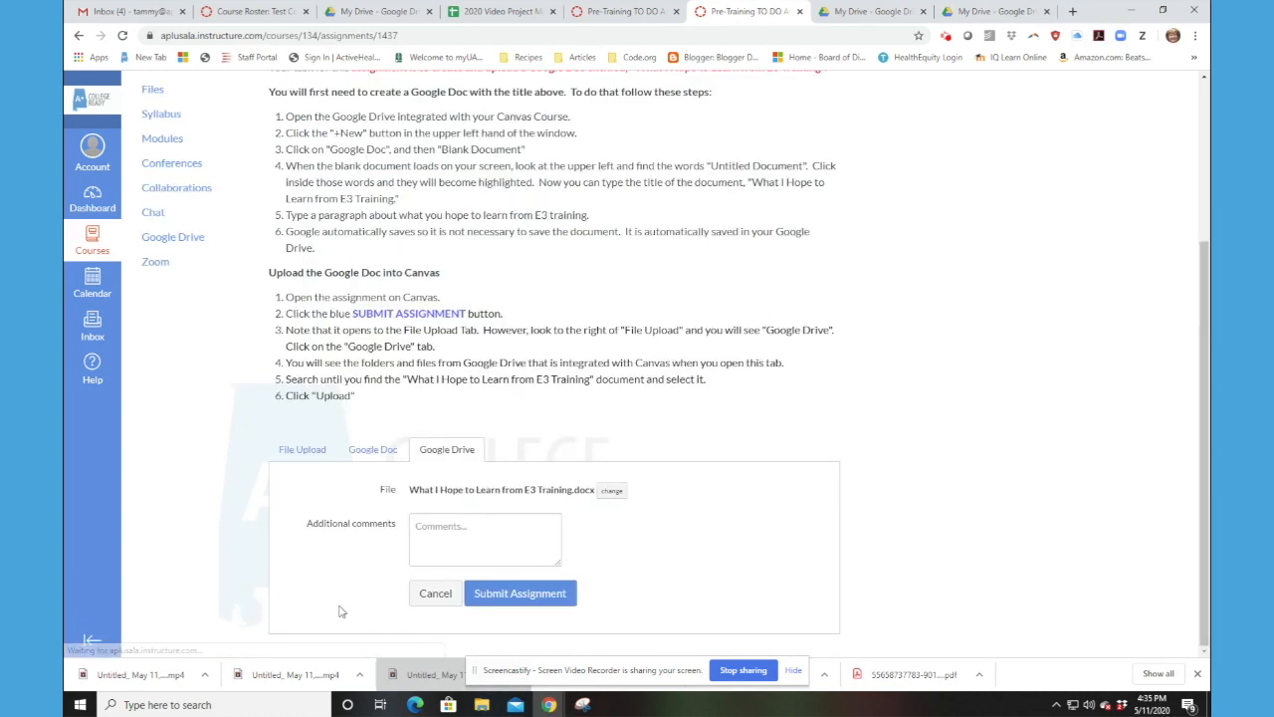